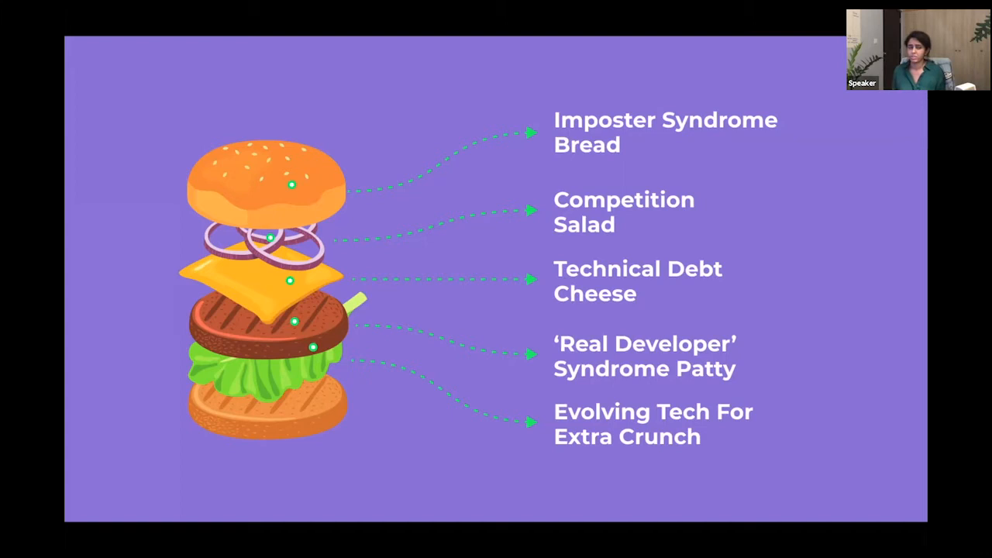
{"action": "mouse_move", "coordinate": [530, 425]}
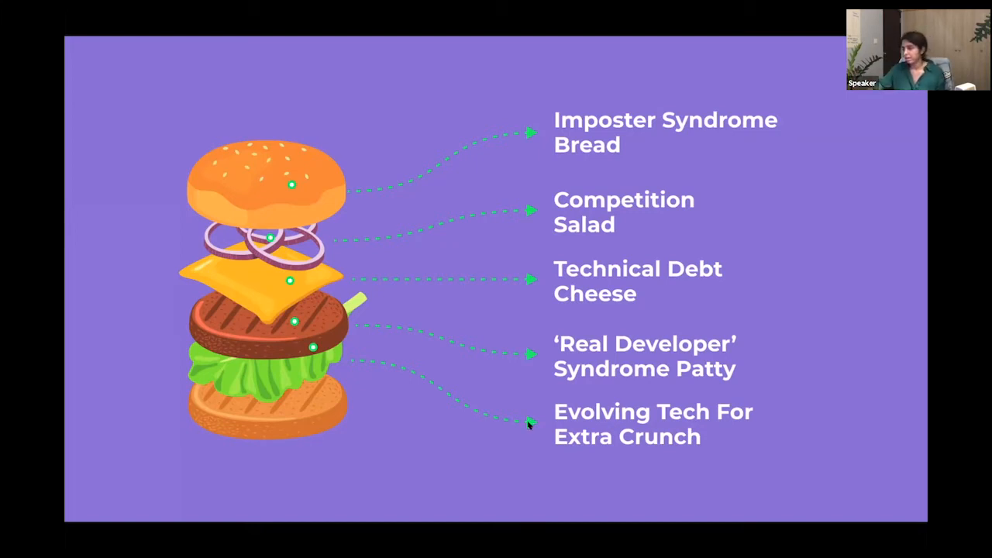
{"action": "mouse_move", "coordinate": [609, 421]}
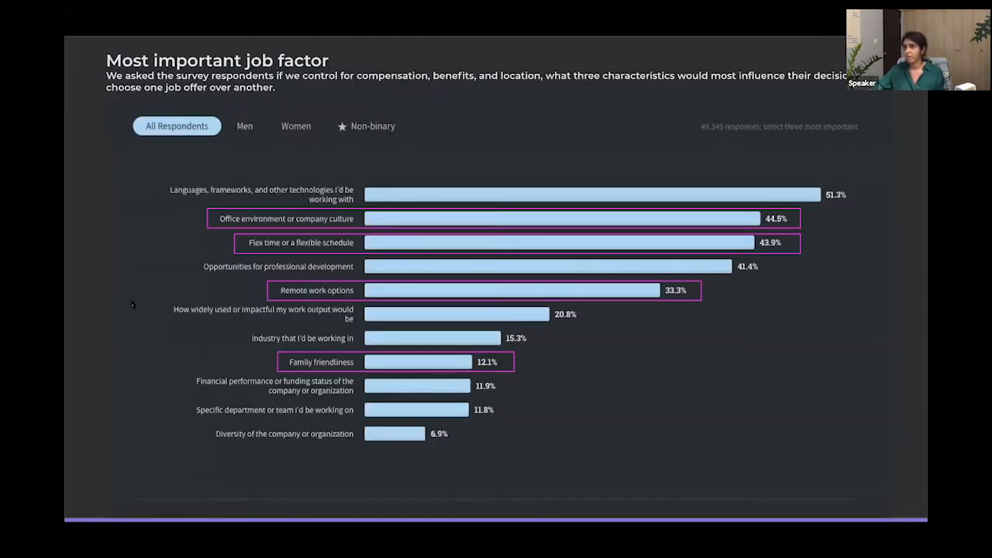
{"action": "mouse_move", "coordinate": [157, 223]}
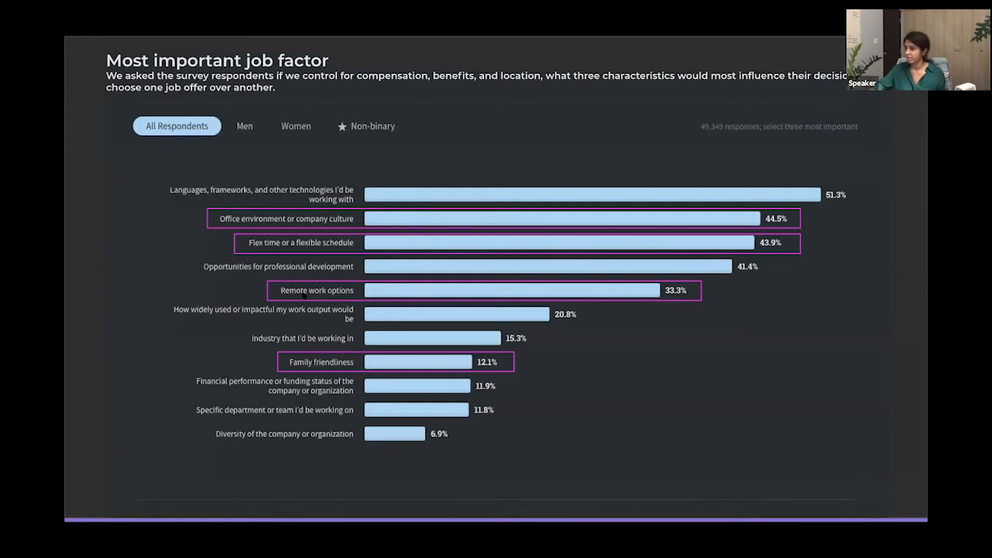
{"action": "mouse_move", "coordinate": [339, 327]}
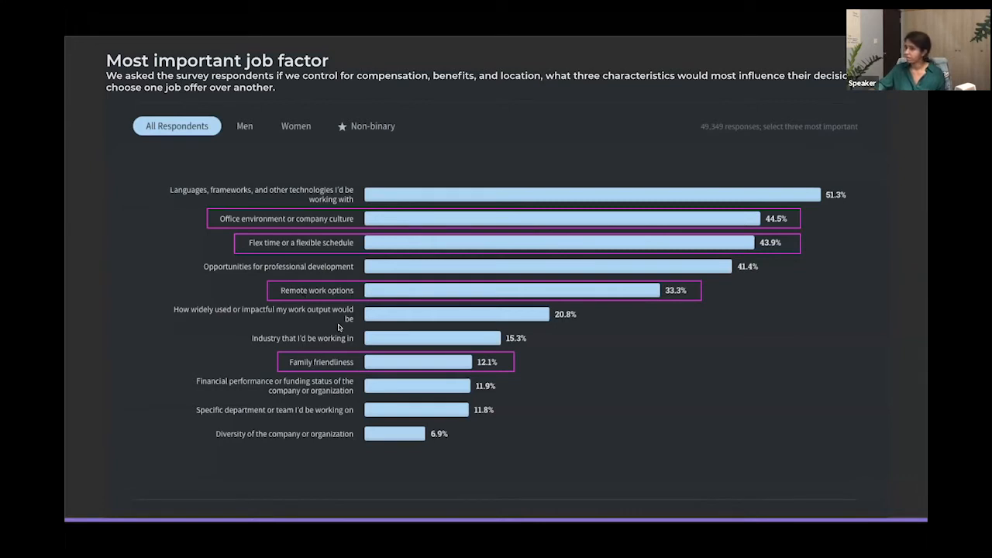
{"action": "mouse_move", "coordinate": [304, 363]}
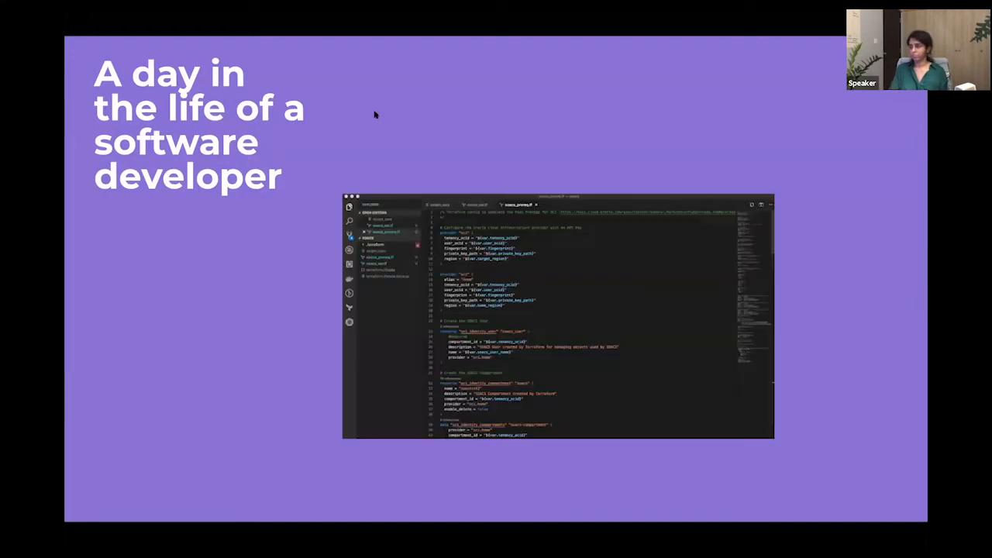
{"action": "mouse_move", "coordinate": [445, 314]}
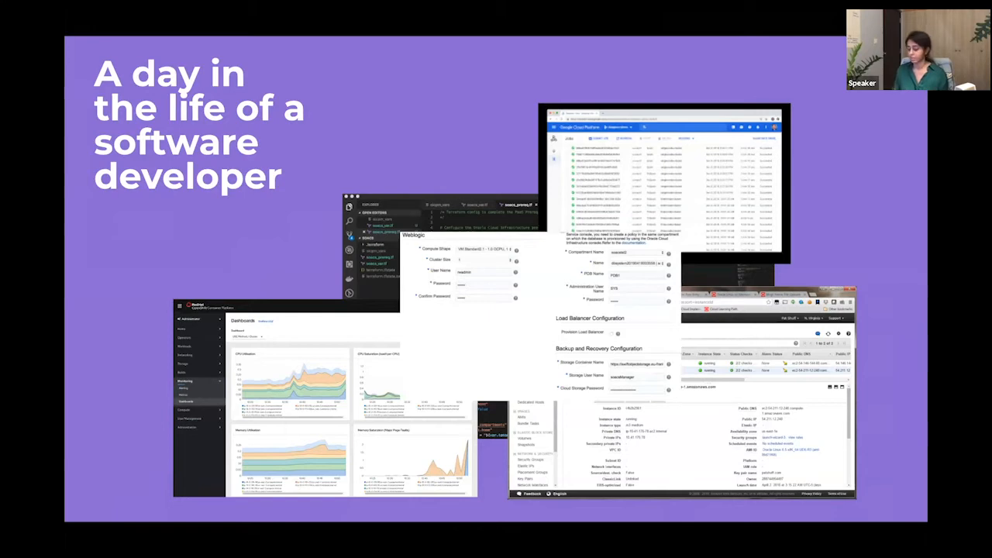
Advance to the XML/JSON/YAML Config files slide, then move to the day-in-the-life collage slide
{"action": "key", "text": "Right"}
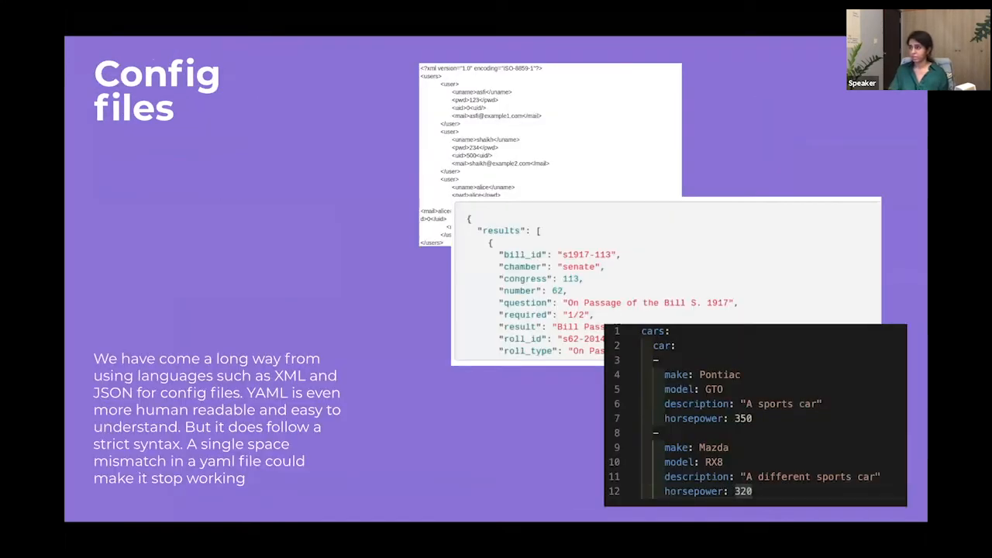
{"action": "mouse_move", "coordinate": [121, 227]}
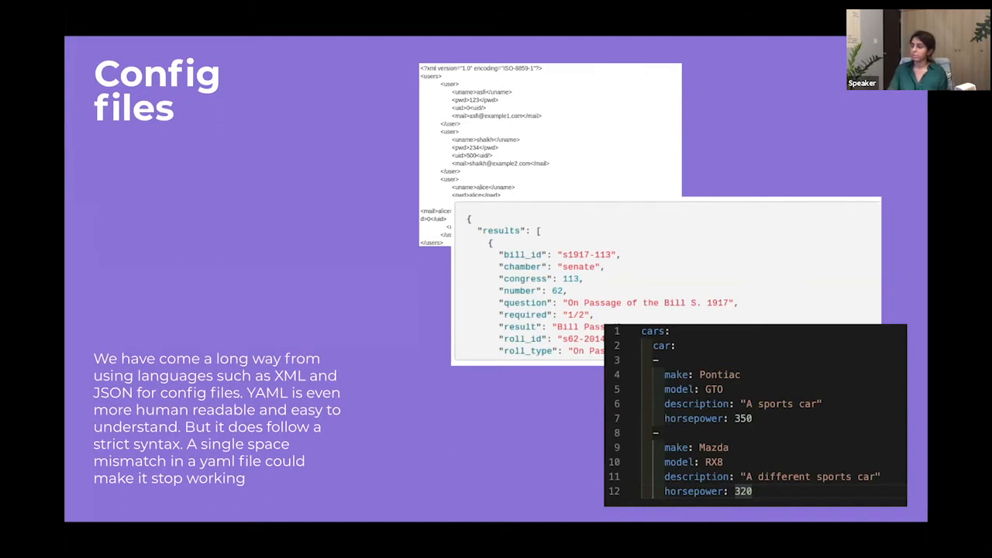
{"action": "mouse_move", "coordinate": [690, 372]}
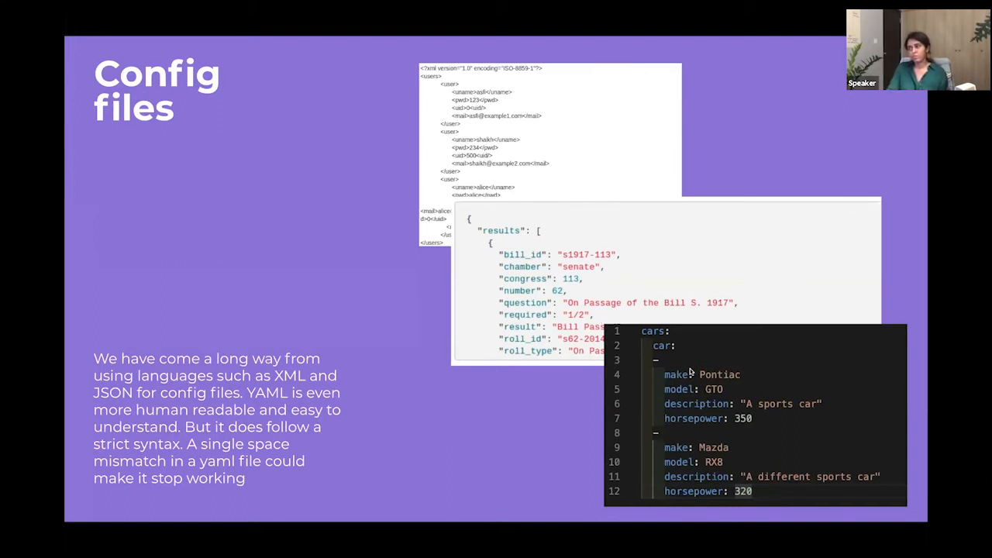
{"action": "mouse_move", "coordinate": [685, 401]}
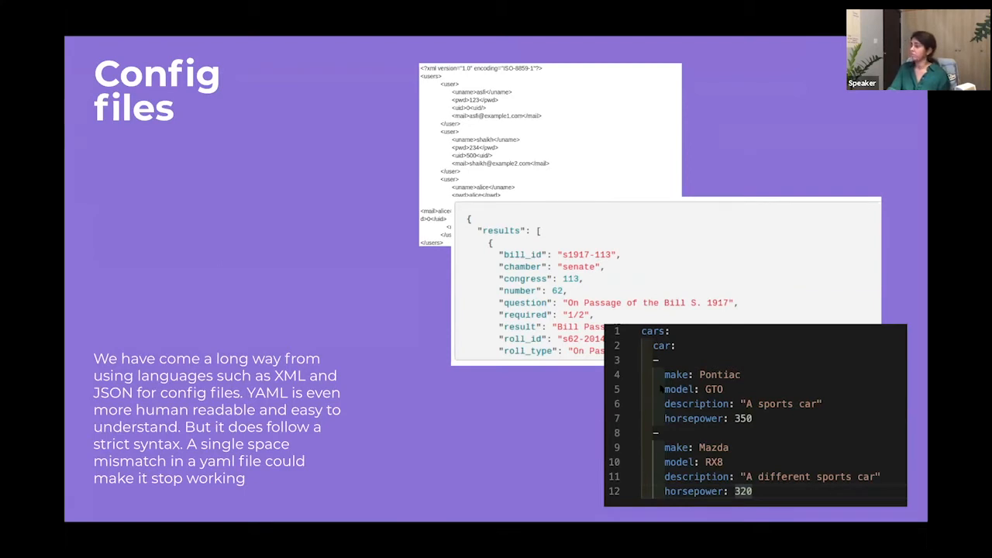
{"action": "mouse_move", "coordinate": [622, 364]}
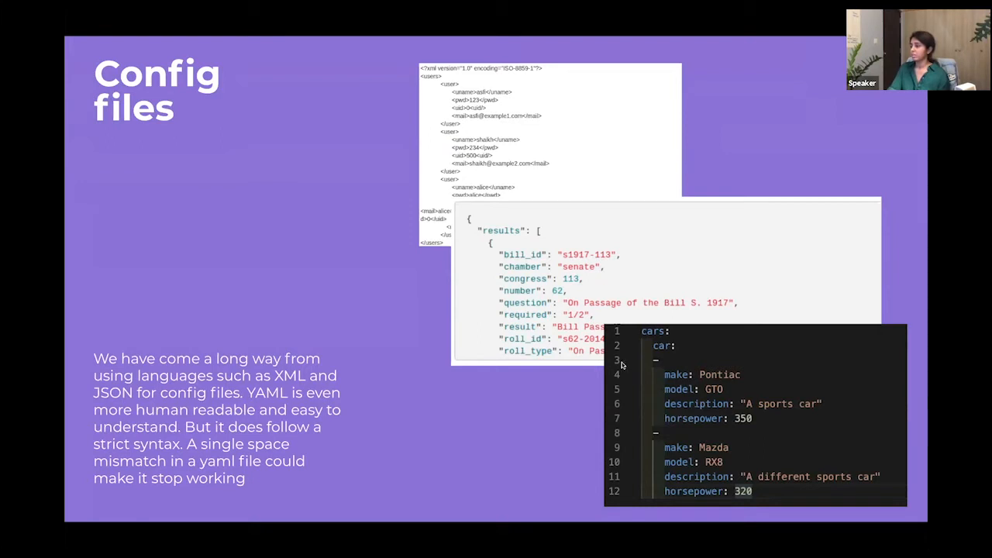
{"action": "mouse_move", "coordinate": [591, 355]}
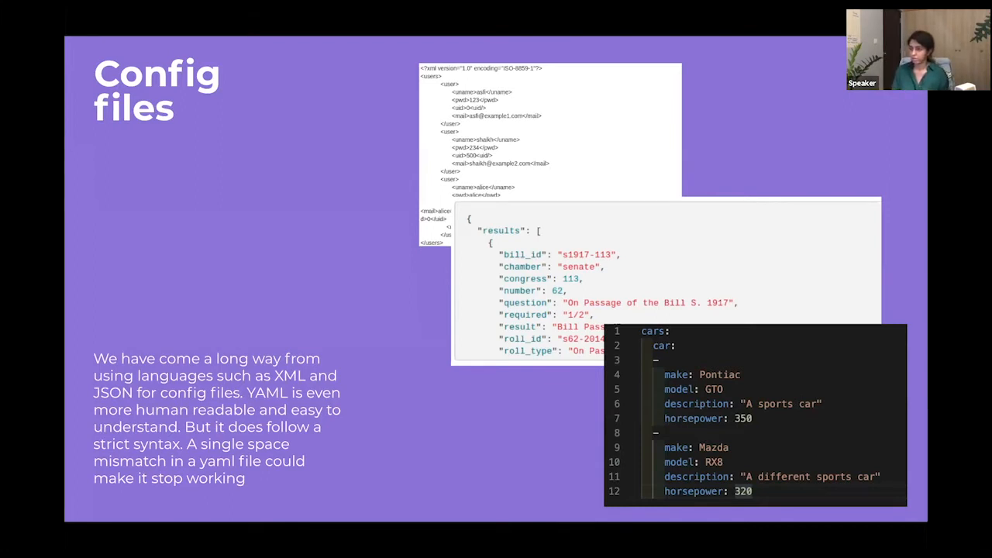
{"action": "key", "text": "Right"}
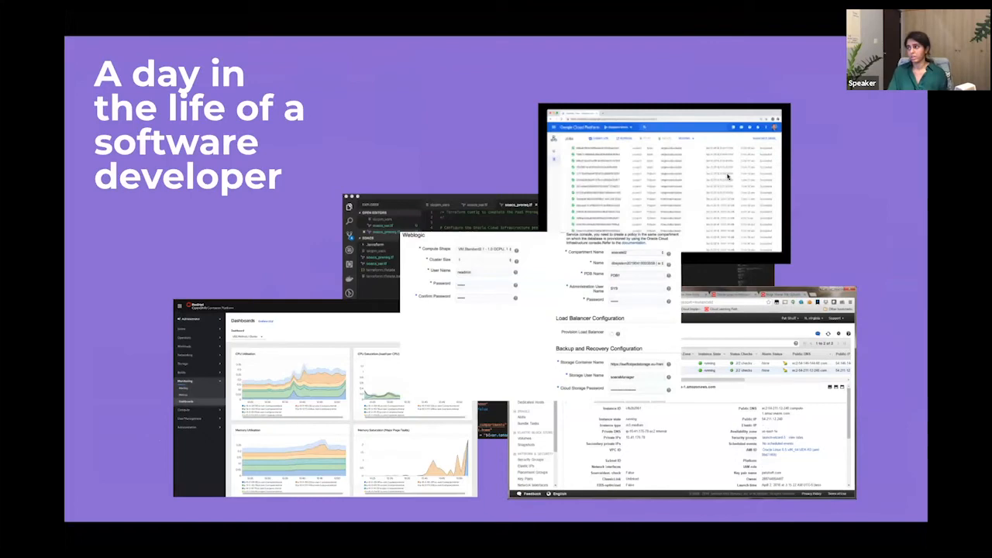
{"action": "mouse_move", "coordinate": [589, 251]}
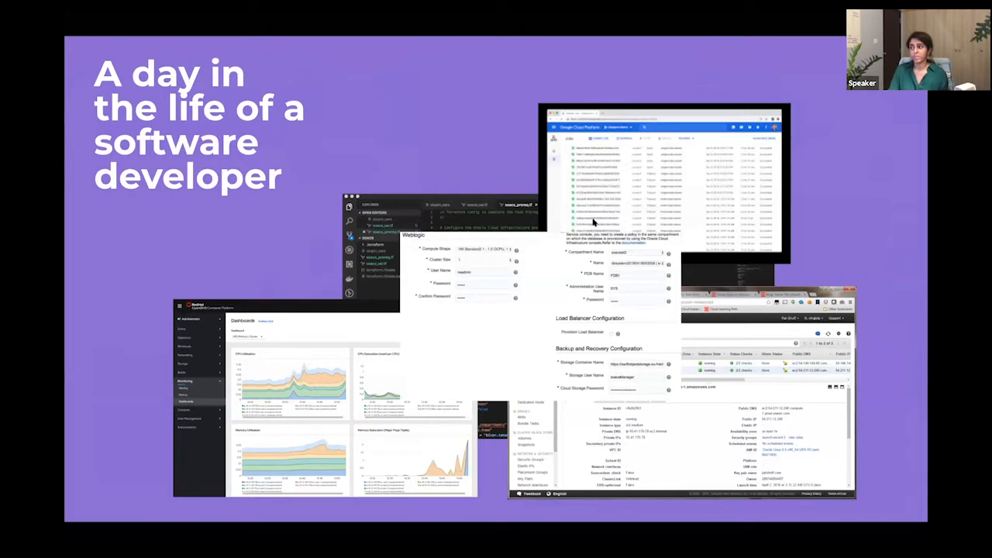
{"action": "mouse_move", "coordinate": [590, 204]}
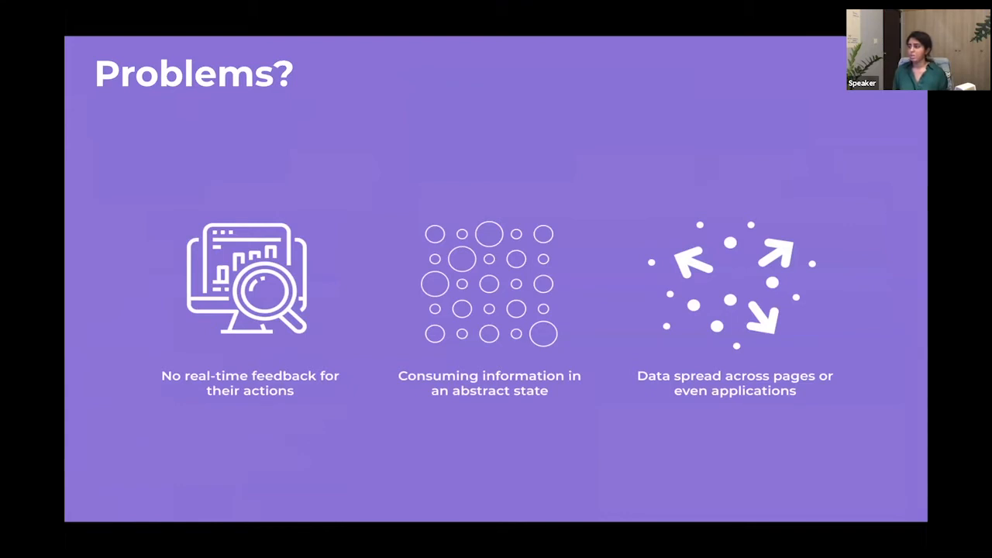
{"action": "mouse_move", "coordinate": [771, 290]}
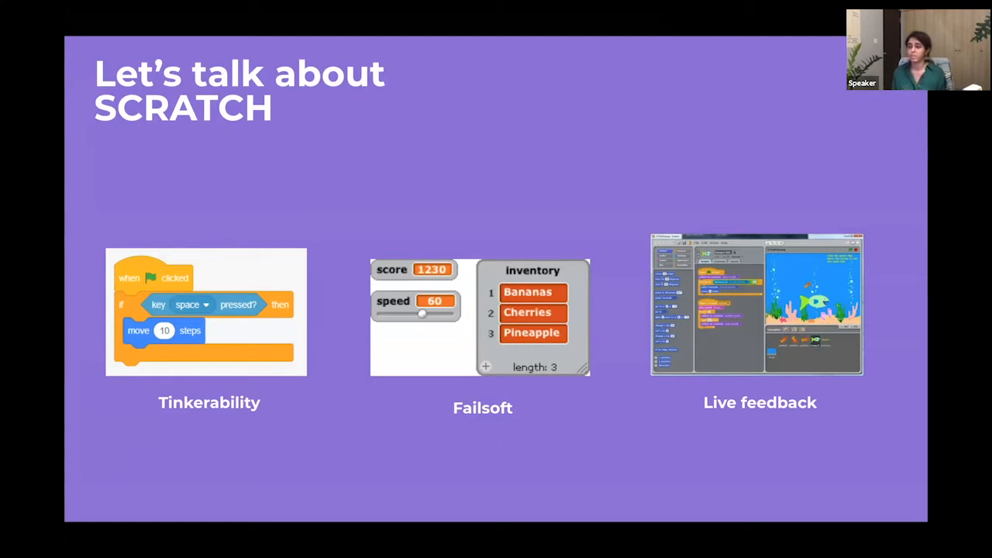
{"action": "mouse_move", "coordinate": [301, 282]}
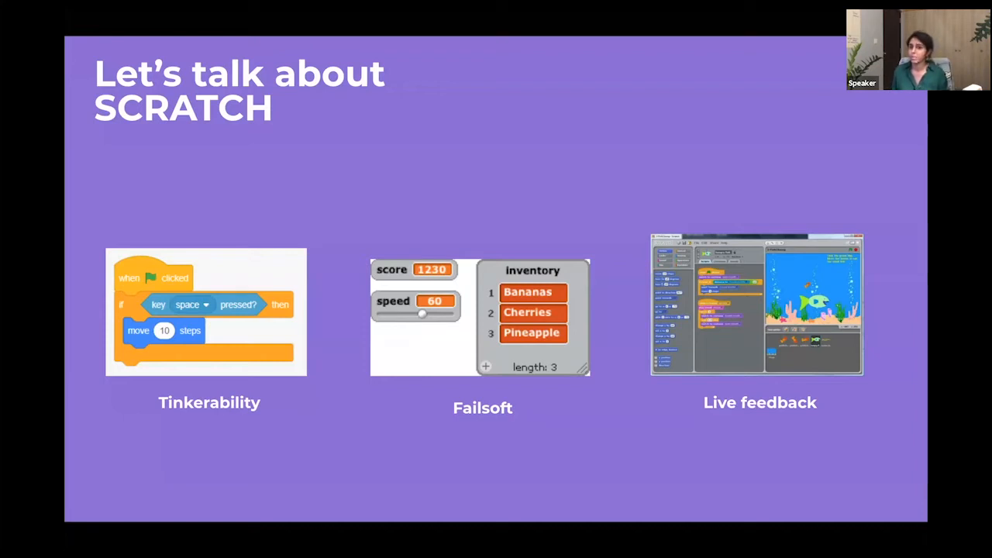
{"action": "mouse_move", "coordinate": [121, 294]}
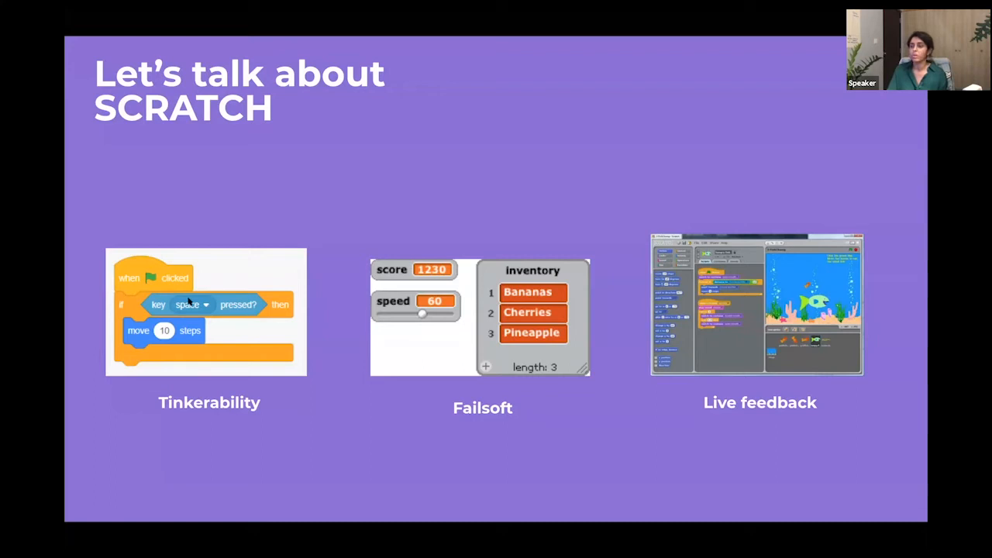
{"action": "mouse_move", "coordinate": [196, 283]}
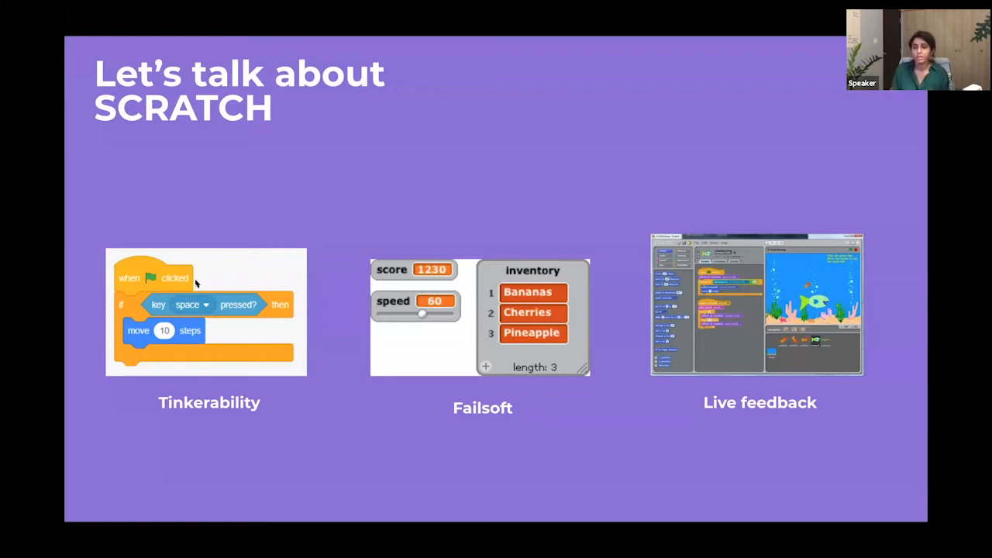
{"action": "mouse_move", "coordinate": [124, 371]}
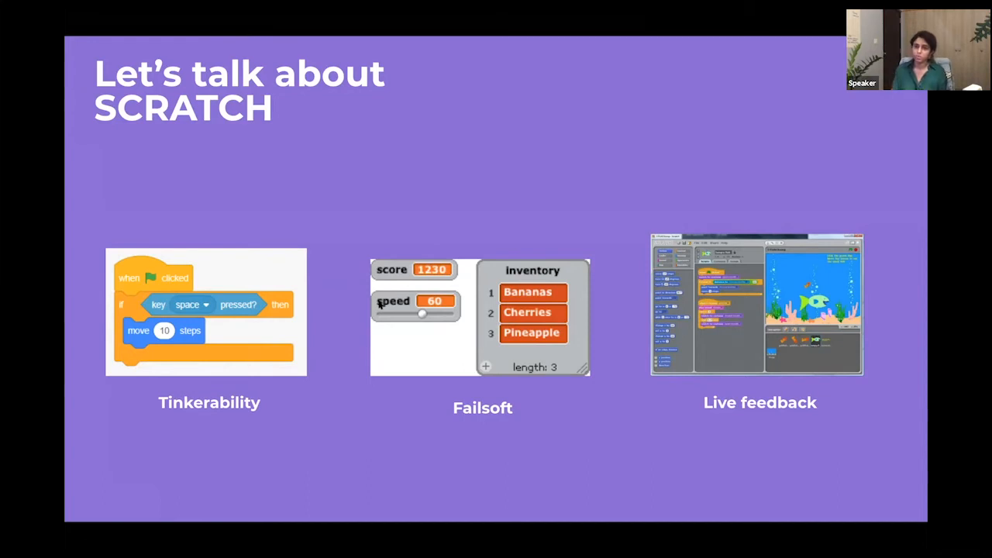
{"action": "mouse_move", "coordinate": [380, 304]}
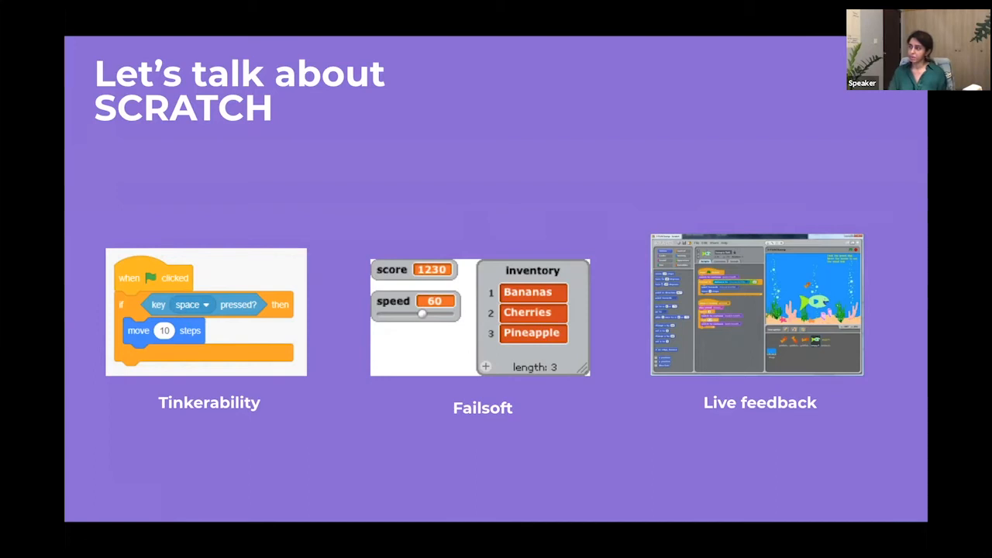
{"action": "mouse_move", "coordinate": [753, 346]}
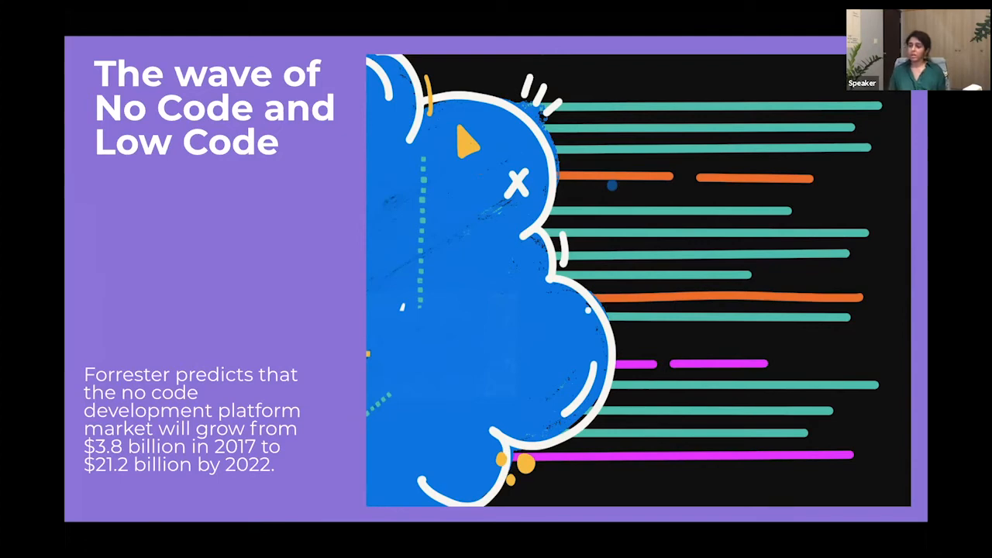
{"action": "mouse_move", "coordinate": [643, 298]}
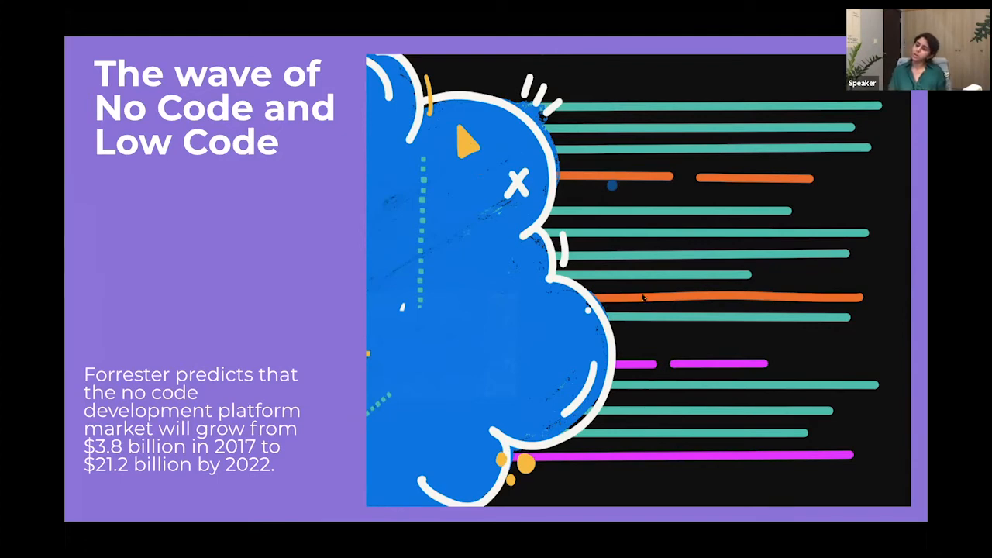
{"action": "mouse_move", "coordinate": [278, 371]}
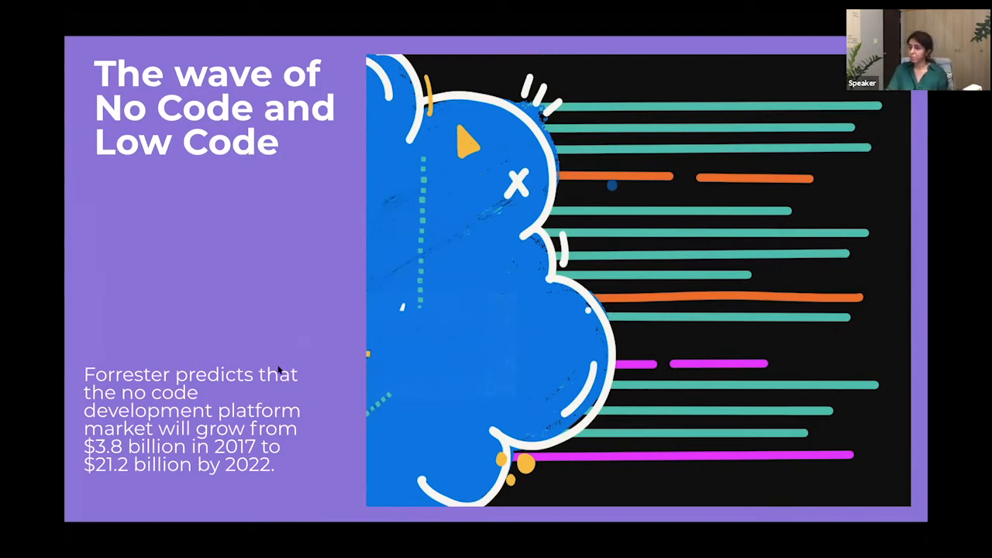
{"action": "mouse_move", "coordinate": [154, 413]}
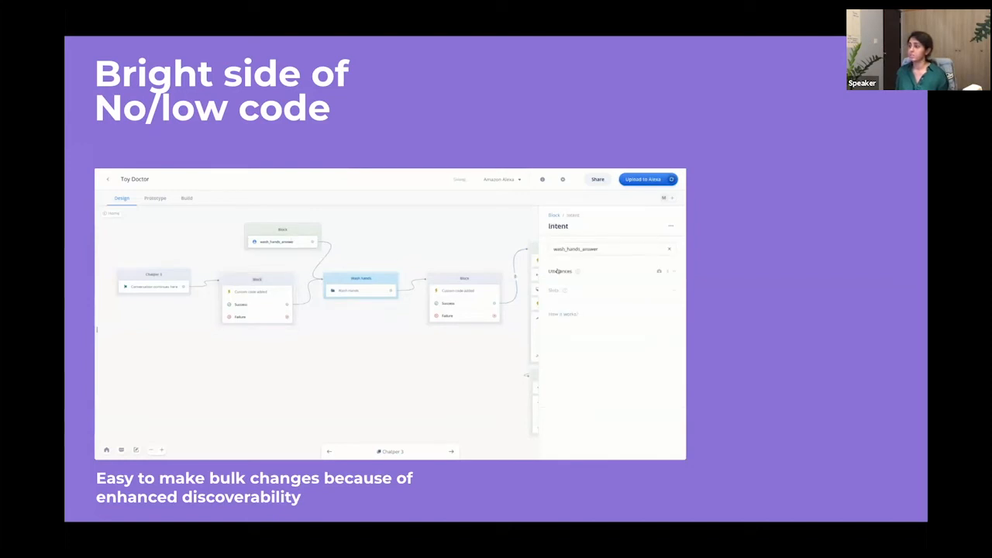
{"action": "left_click", "coordinate": [560, 271]}
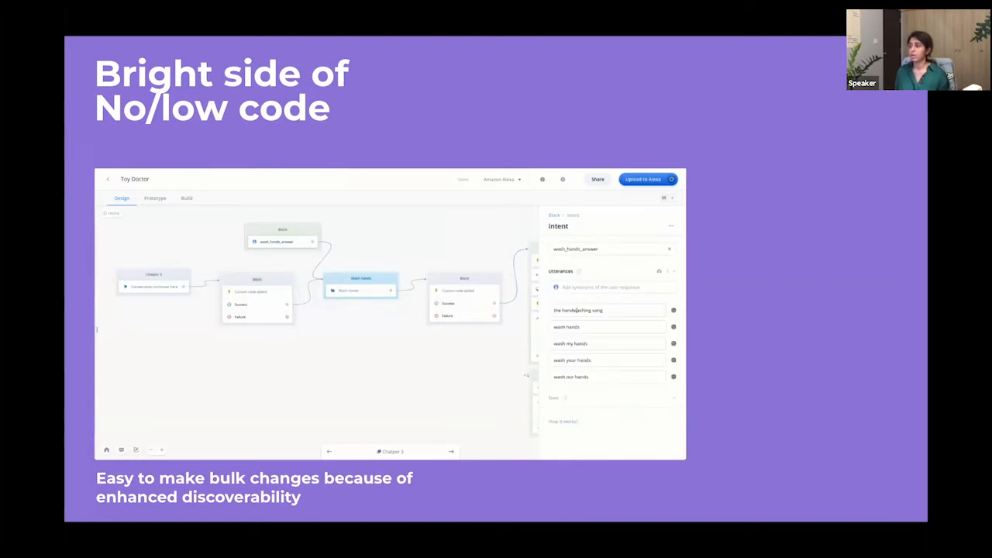
{"action": "left_click", "coordinate": [282, 235]}
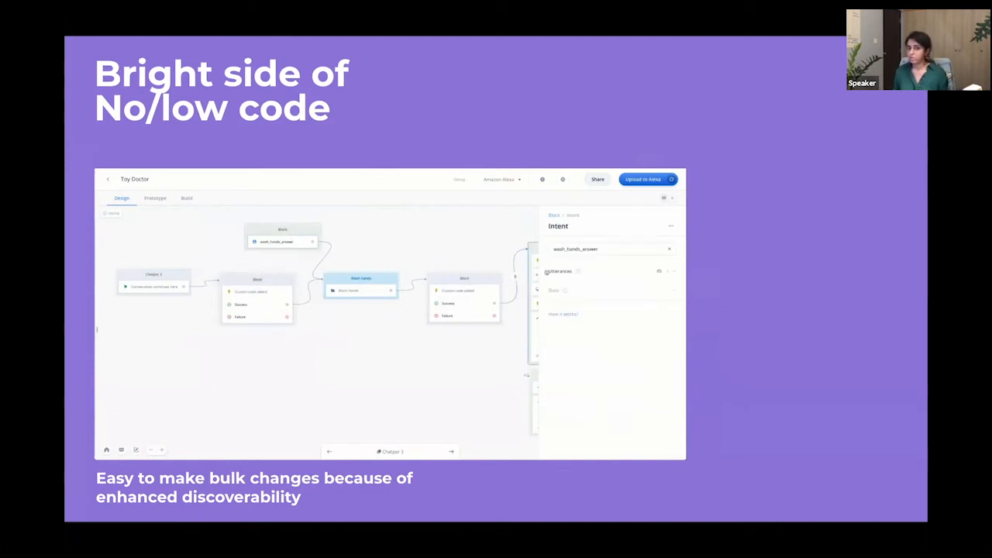
{"action": "left_click", "coordinate": [558, 270]}
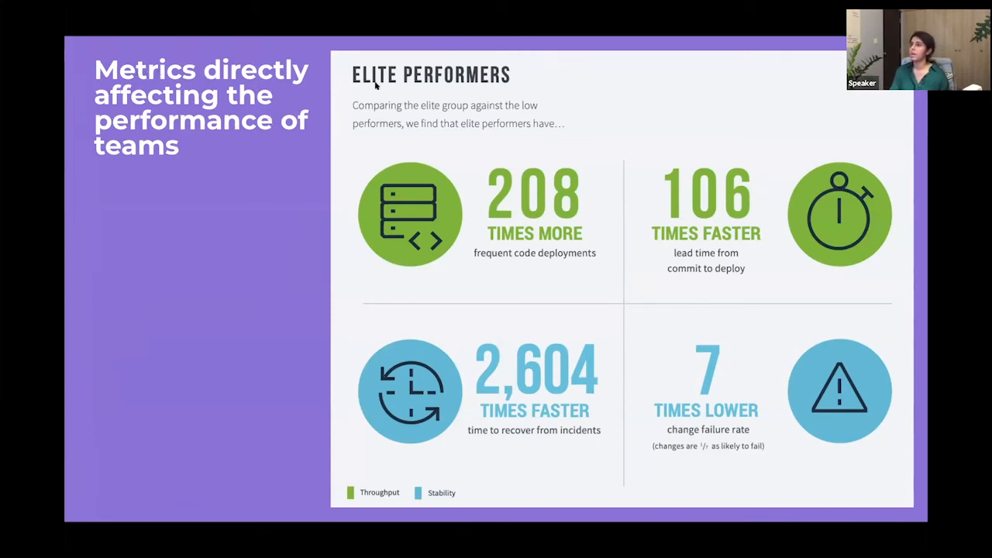
{"action": "mouse_move", "coordinate": [750, 253]}
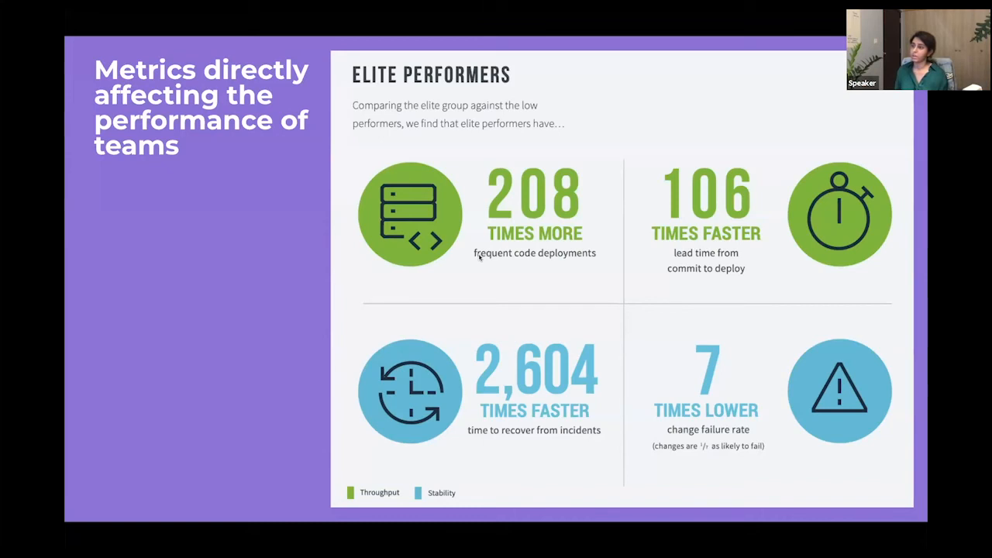
{"action": "mouse_move", "coordinate": [479, 258]}
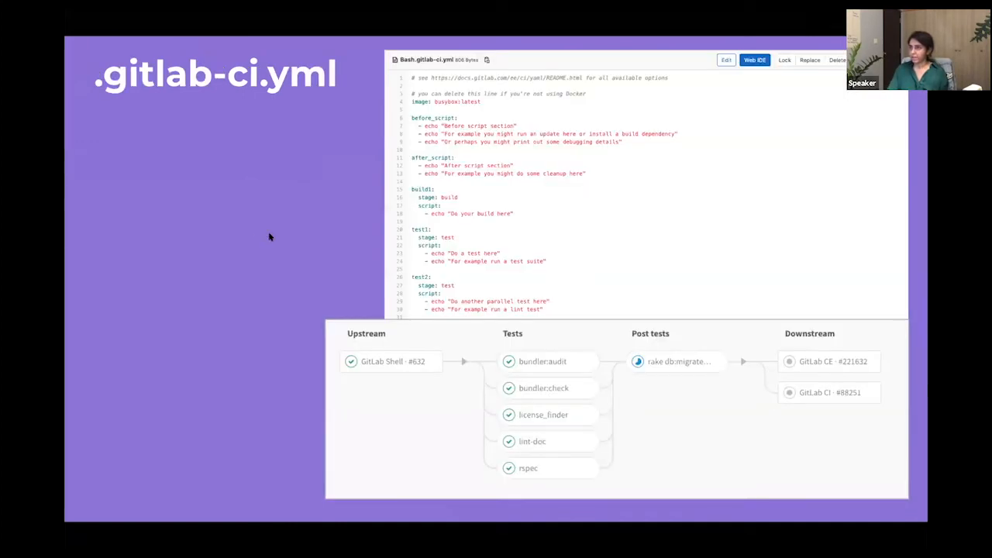
{"action": "mouse_move", "coordinate": [379, 315]}
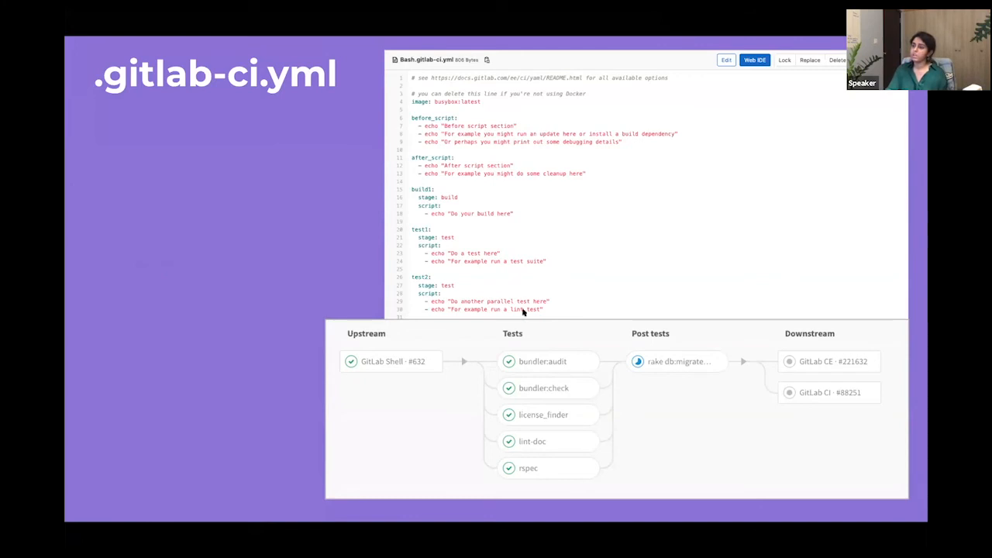
{"action": "mouse_move", "coordinate": [376, 310]}
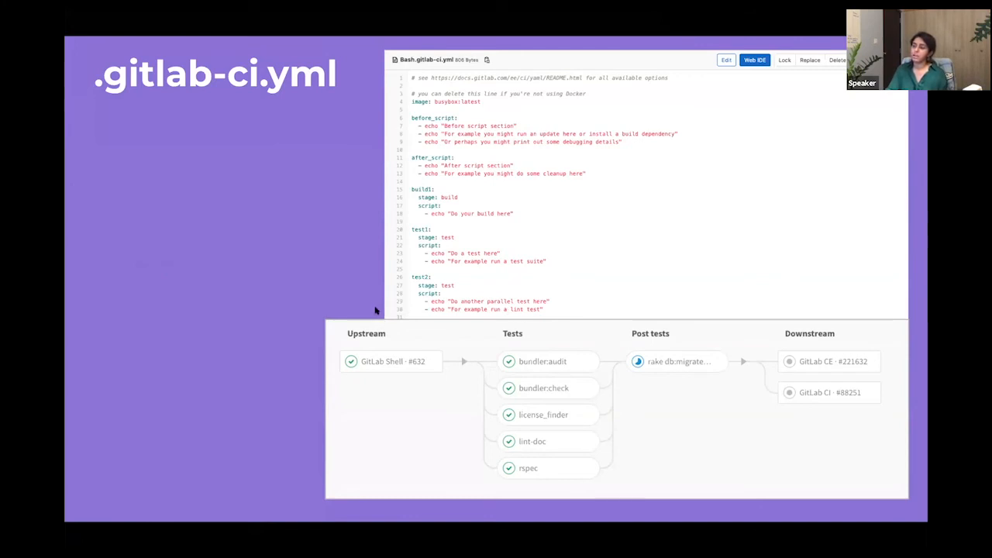
{"action": "mouse_move", "coordinate": [510, 90]}
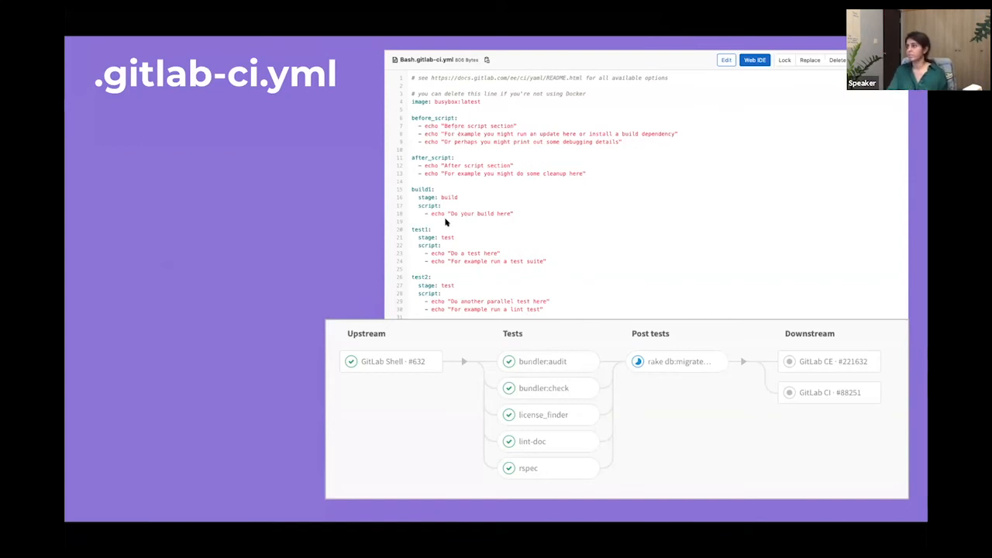
{"action": "mouse_move", "coordinate": [440, 165]}
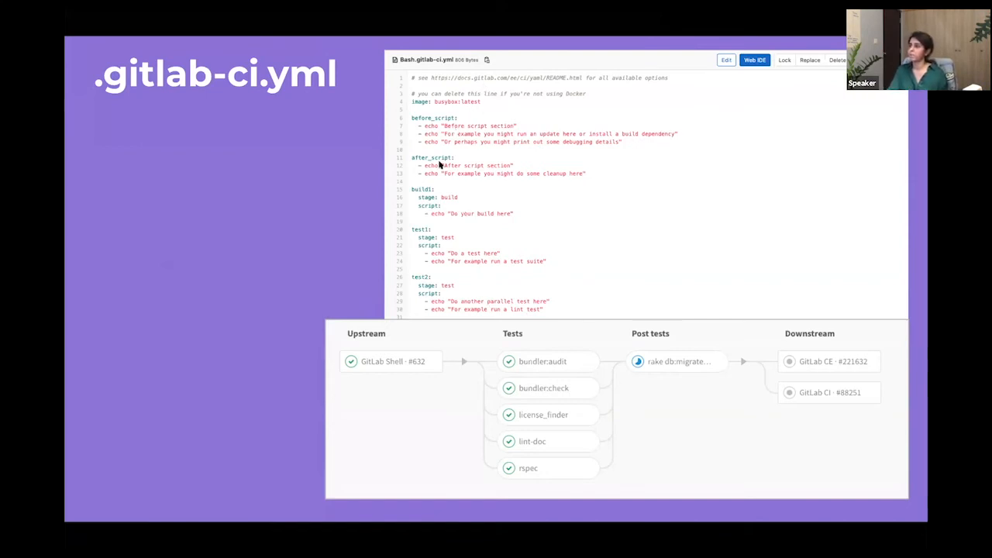
{"action": "mouse_move", "coordinate": [444, 237]}
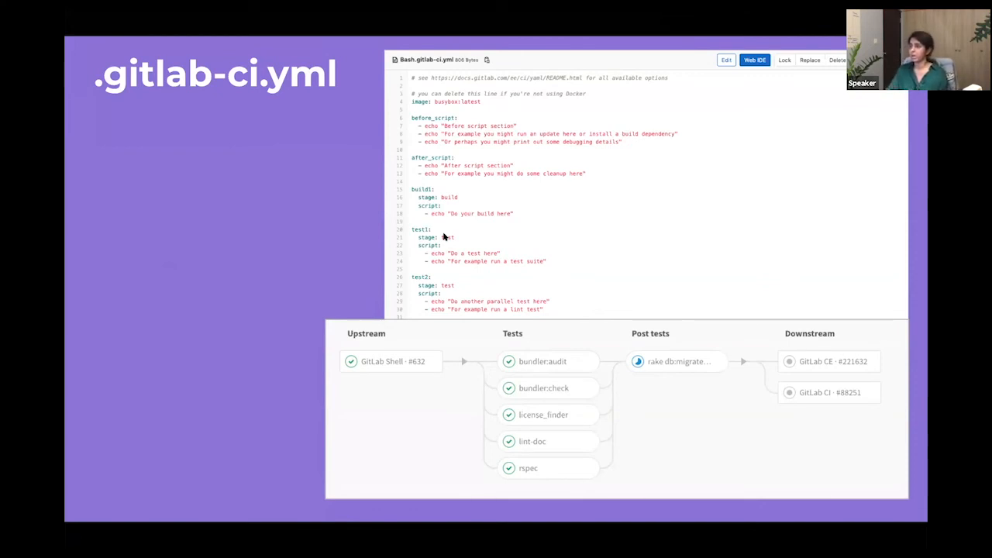
{"action": "mouse_move", "coordinate": [527, 230]}
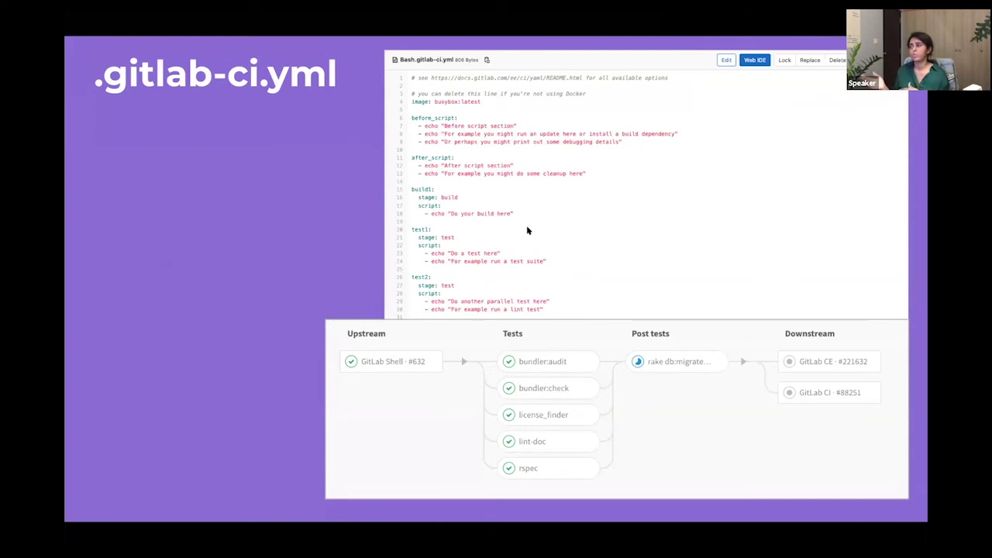
{"action": "mouse_move", "coordinate": [357, 445]}
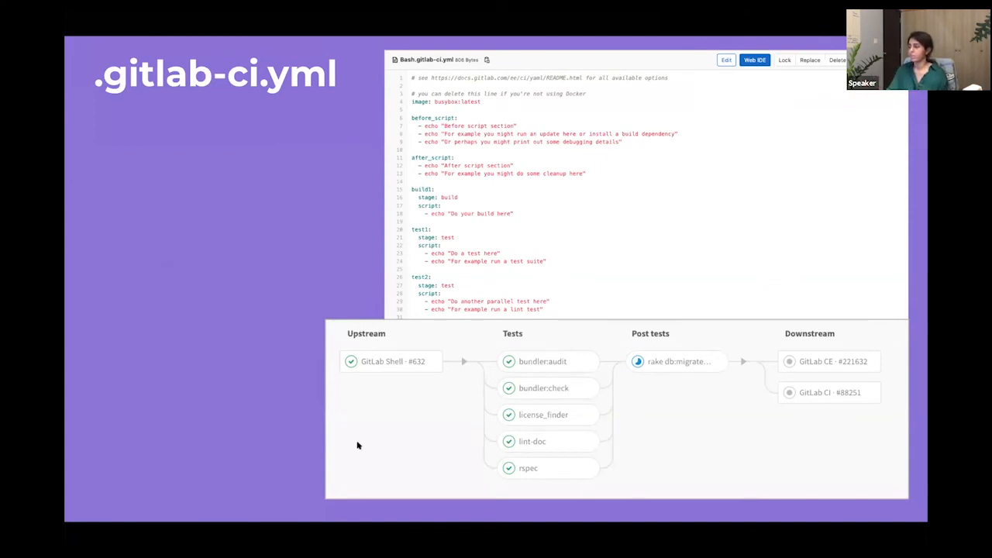
{"action": "mouse_move", "coordinate": [318, 237]}
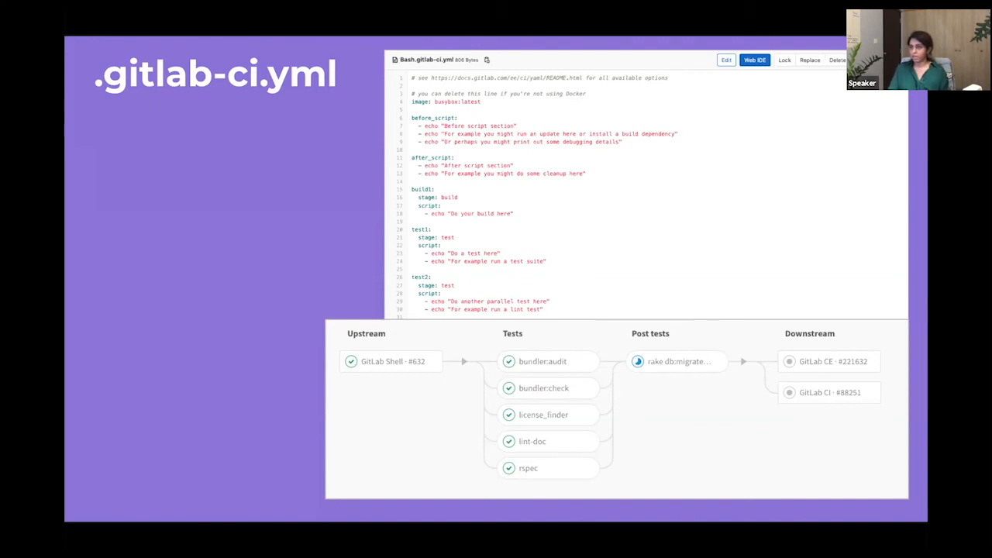
Advance from the .gitlab-ci.yml slide to The new direction slide
{"action": "key", "text": "right"}
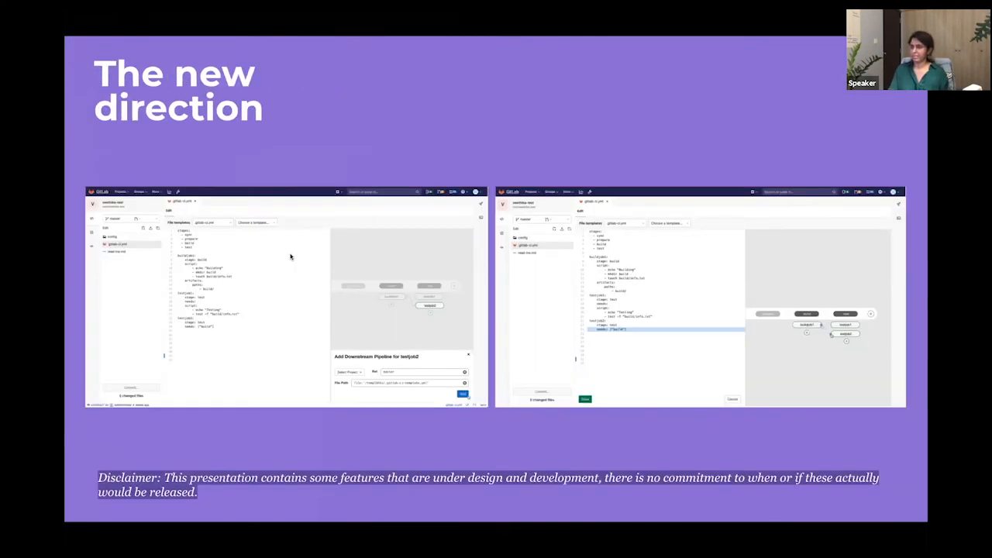
{"action": "mouse_move", "coordinate": [205, 302]}
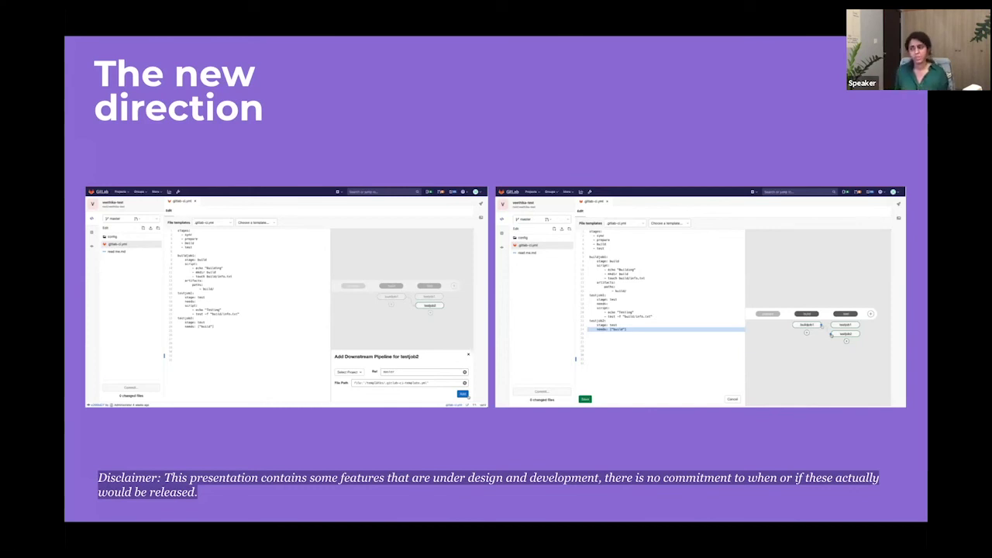
{"action": "mouse_move", "coordinate": [206, 302]}
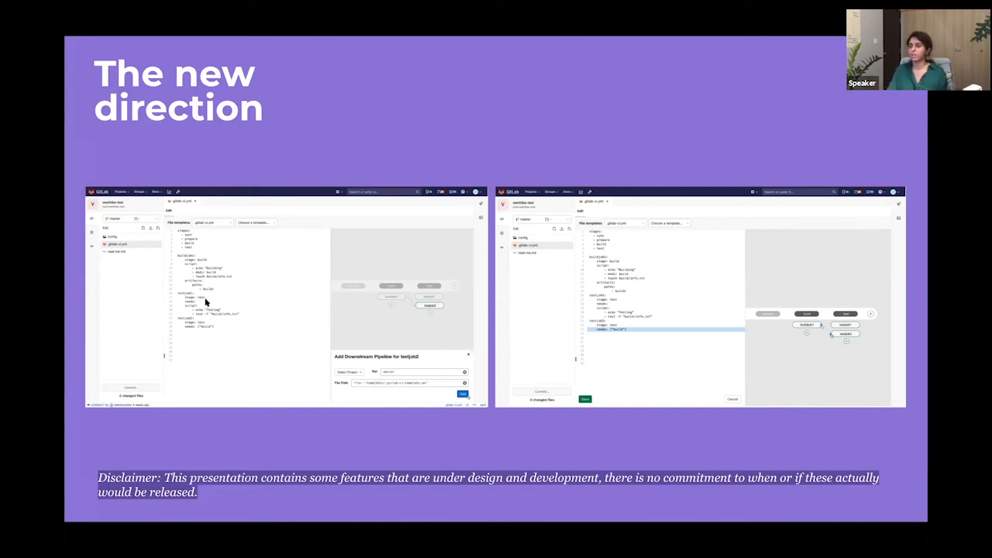
{"action": "mouse_move", "coordinate": [323, 268]}
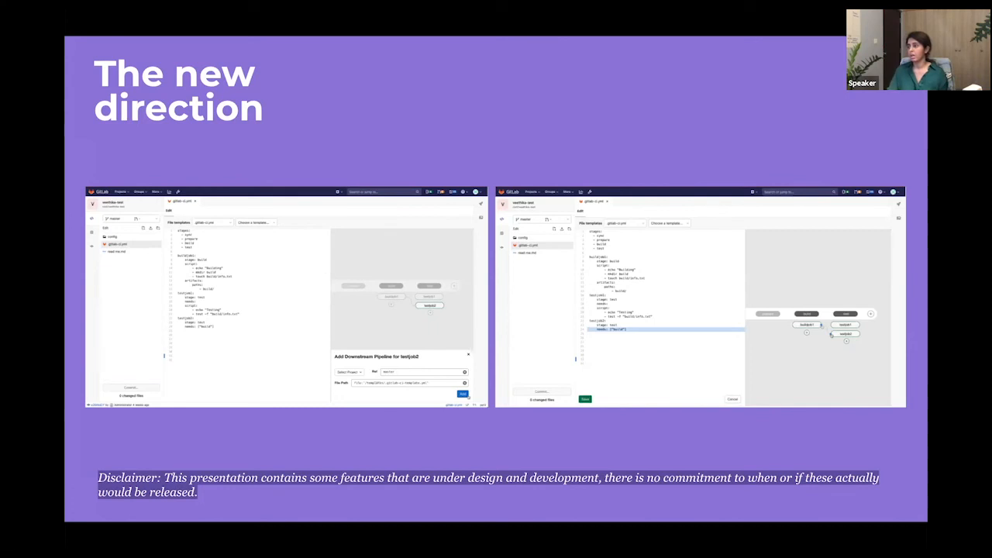
{"action": "mouse_move", "coordinate": [829, 345]}
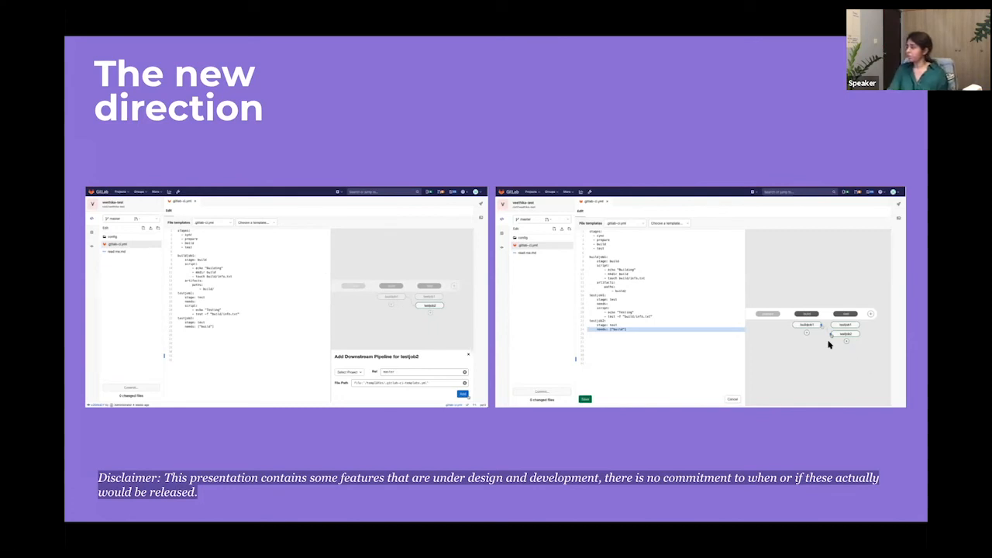
{"action": "mouse_move", "coordinate": [426, 316]}
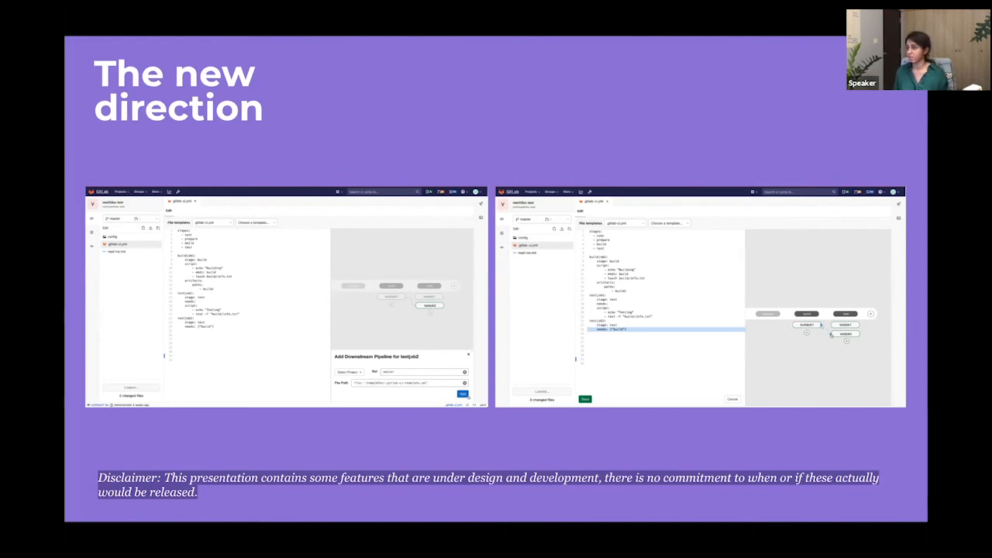
{"action": "mouse_move", "coordinate": [415, 306]}
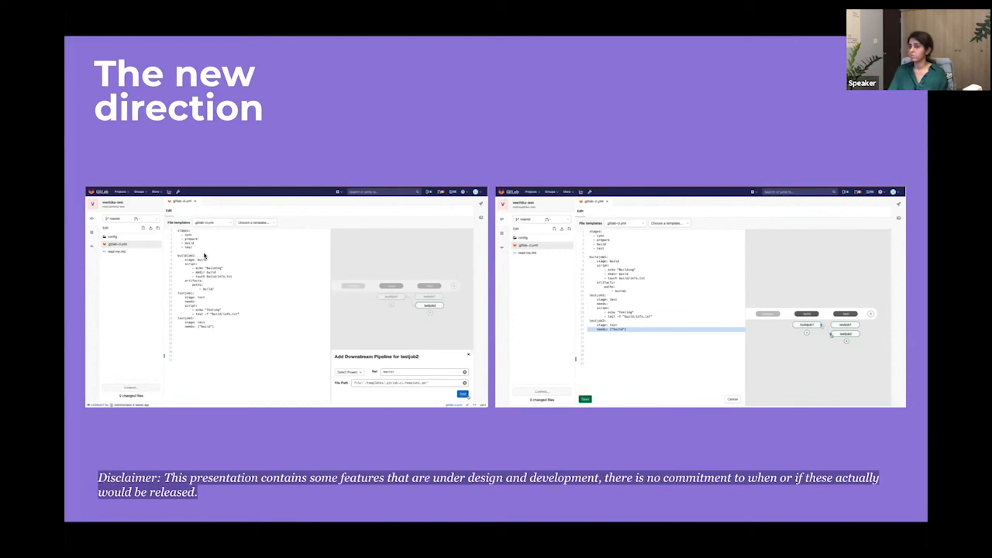
{"action": "mouse_move", "coordinate": [213, 287]}
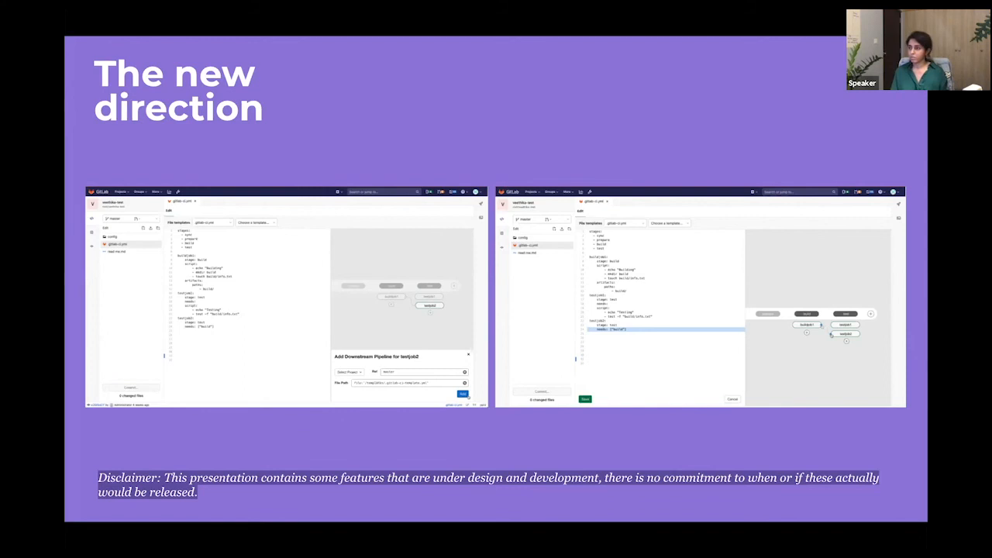
{"action": "mouse_move", "coordinate": [366, 302]}
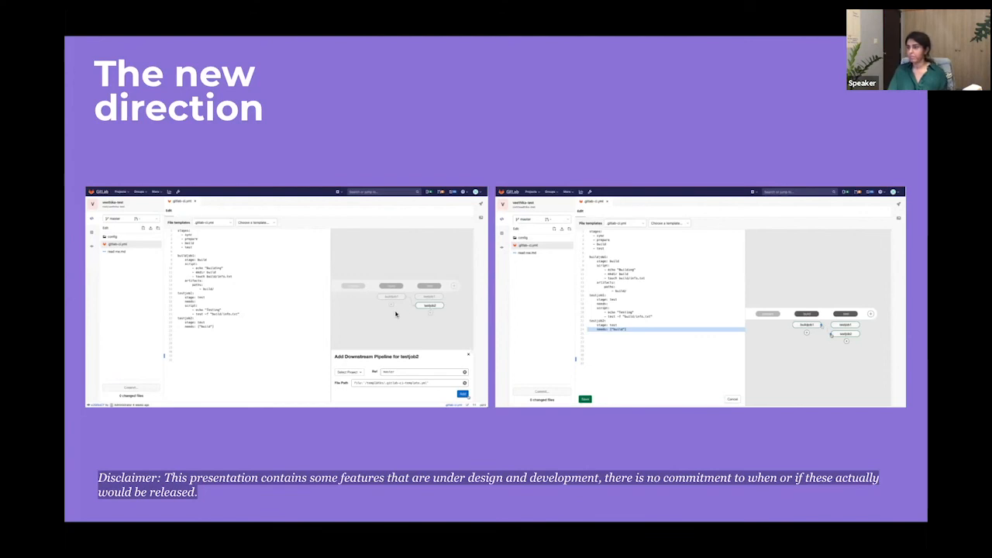
{"action": "mouse_move", "coordinate": [301, 318]}
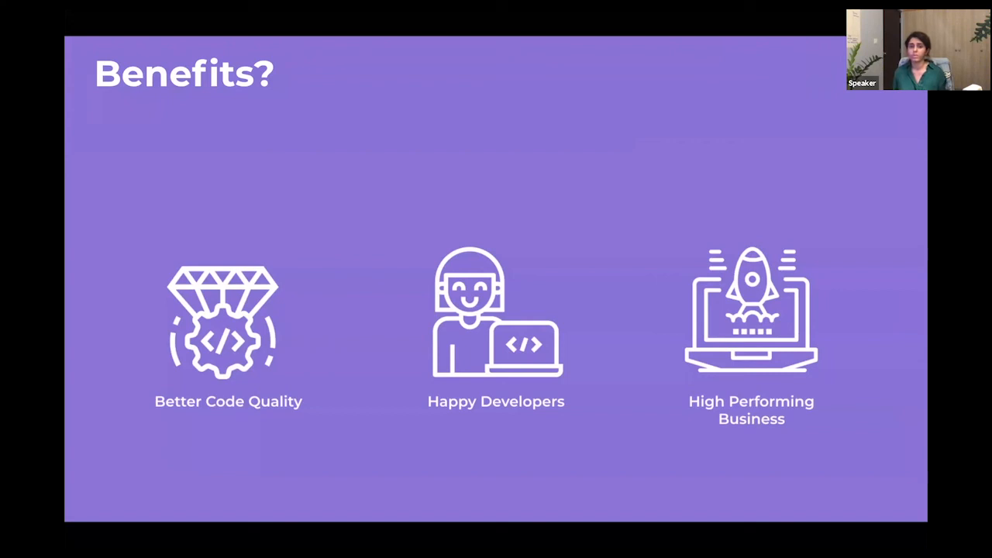
{"action": "mouse_move", "coordinate": [552, 361]}
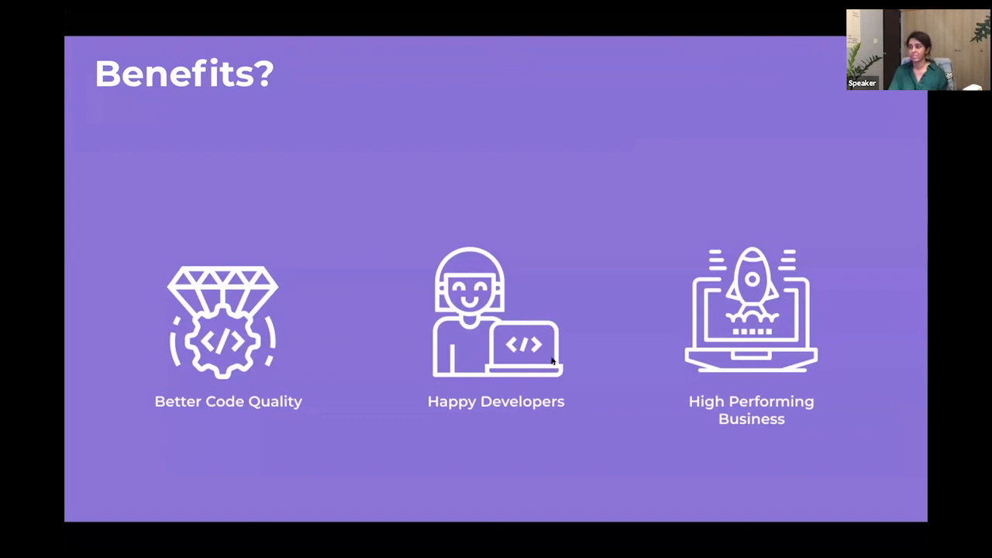
{"action": "mouse_move", "coordinate": [588, 405]}
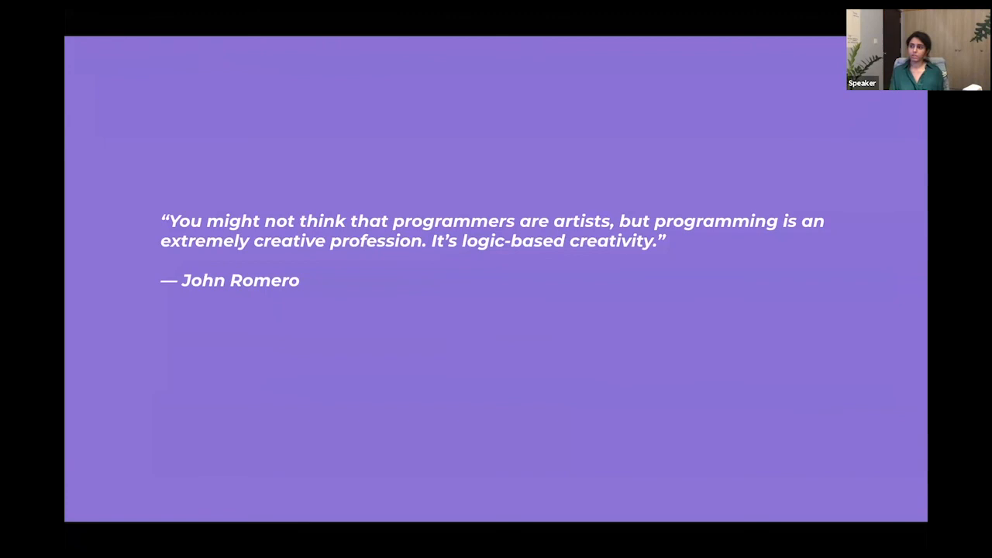
{"action": "mouse_move", "coordinate": [842, 364]}
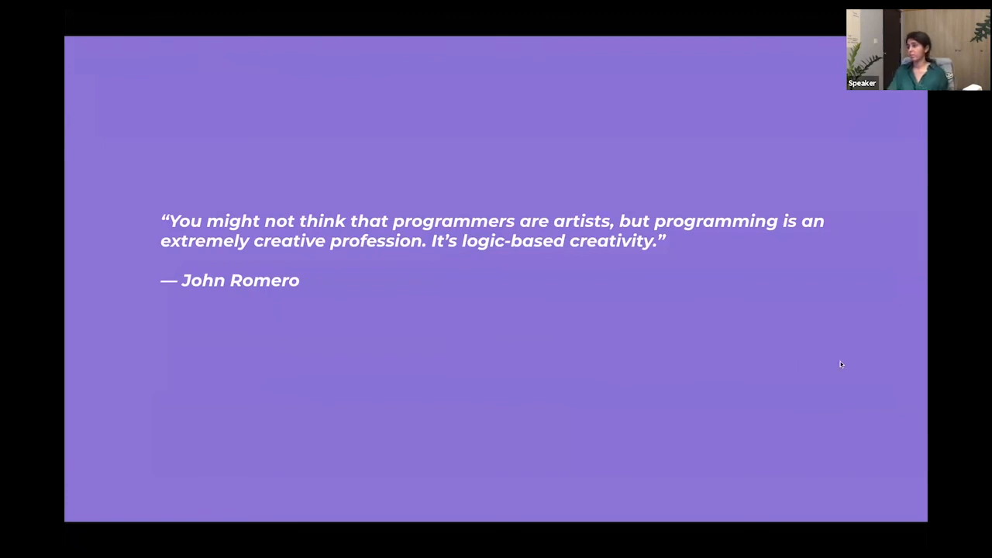
{"action": "mouse_move", "coordinate": [198, 244]}
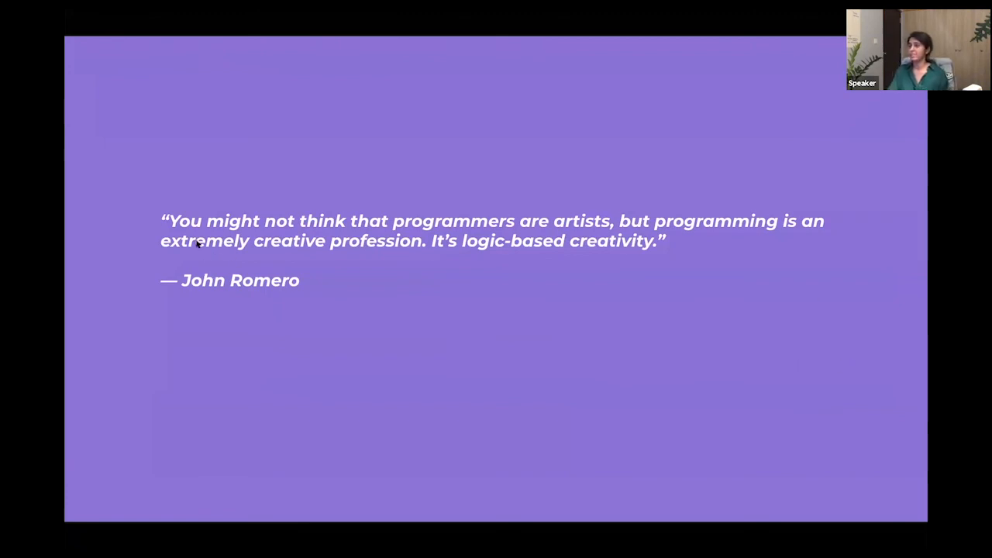
{"action": "mouse_move", "coordinate": [620, 244]}
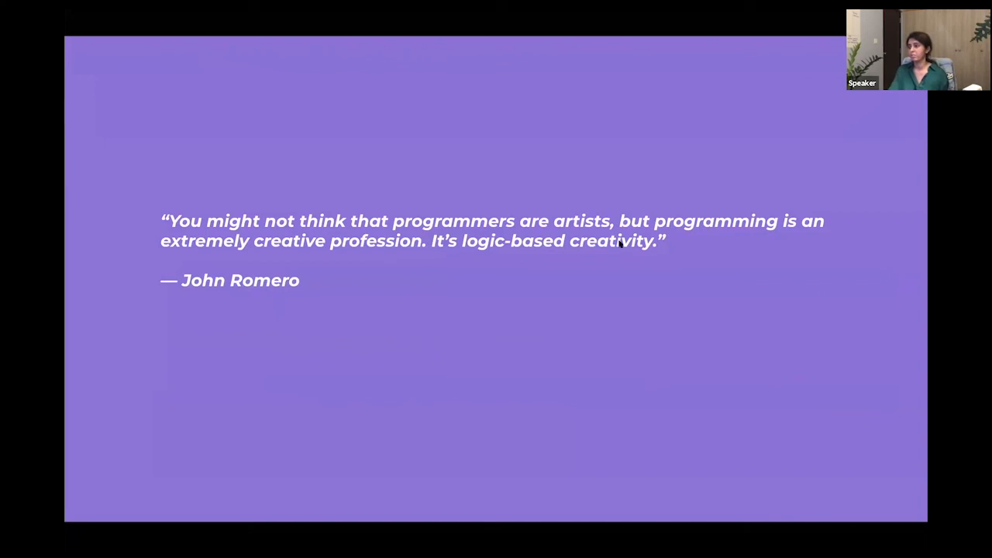
{"action": "mouse_move", "coordinate": [654, 249]}
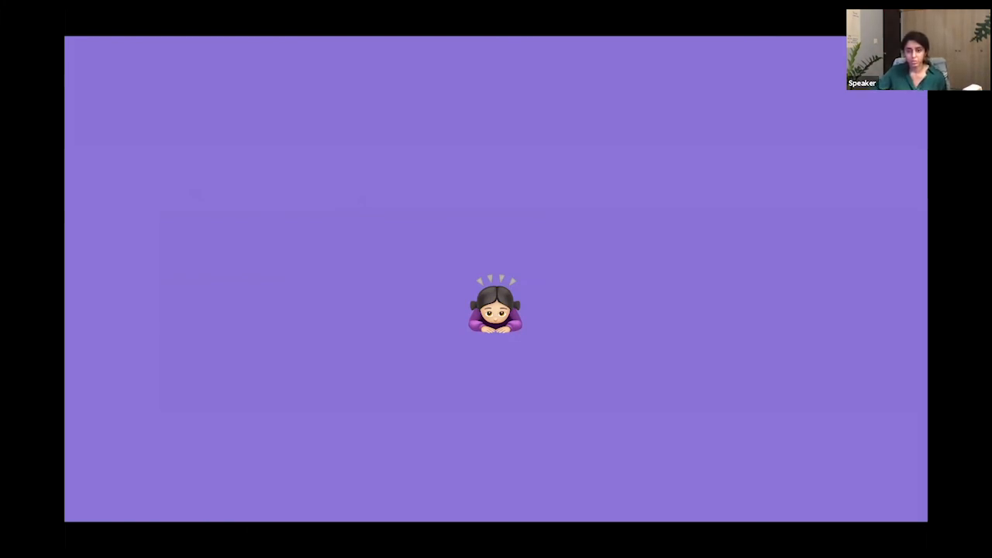
{"action": "mouse_move", "coordinate": [309, 319]}
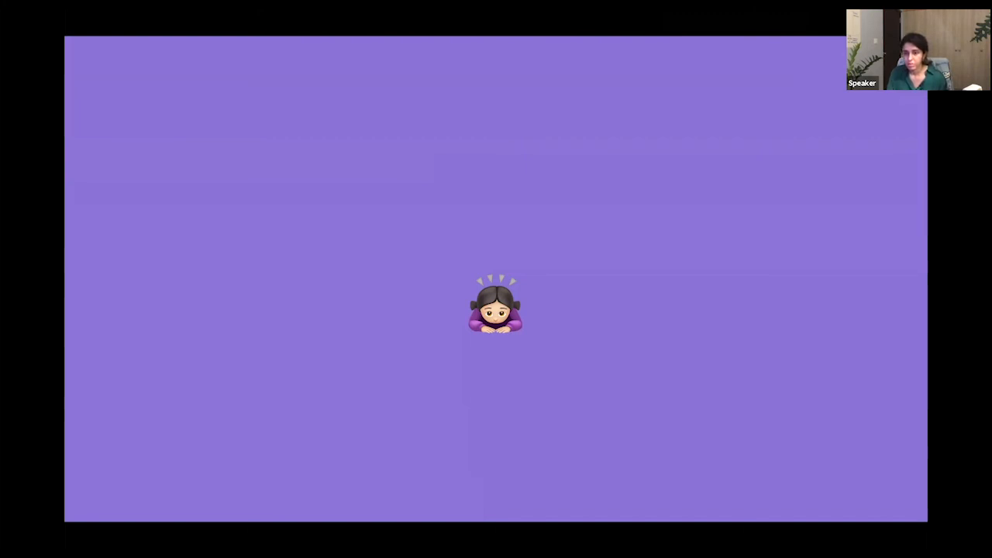
{"action": "mouse_move", "coordinate": [201, 414]}
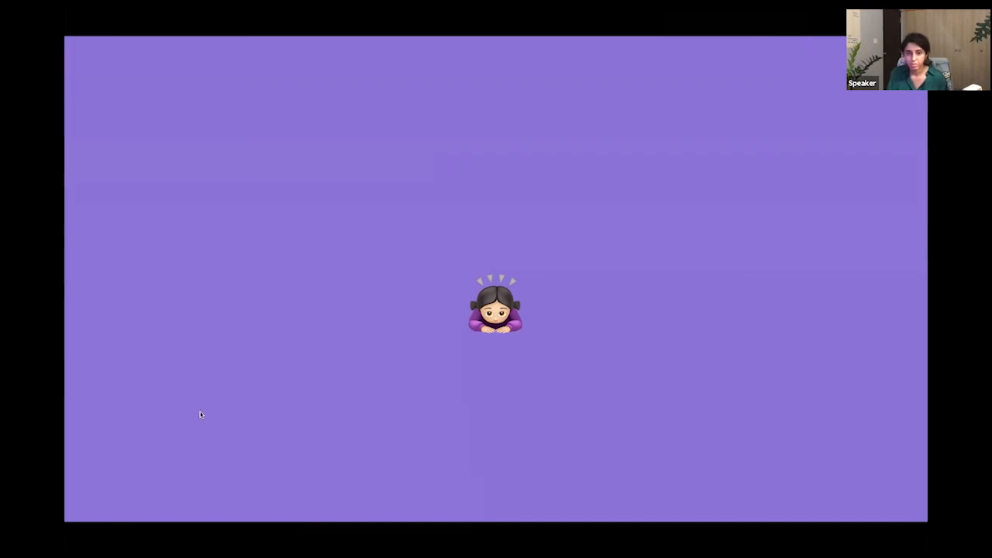
{"action": "mouse_move", "coordinate": [258, 399]}
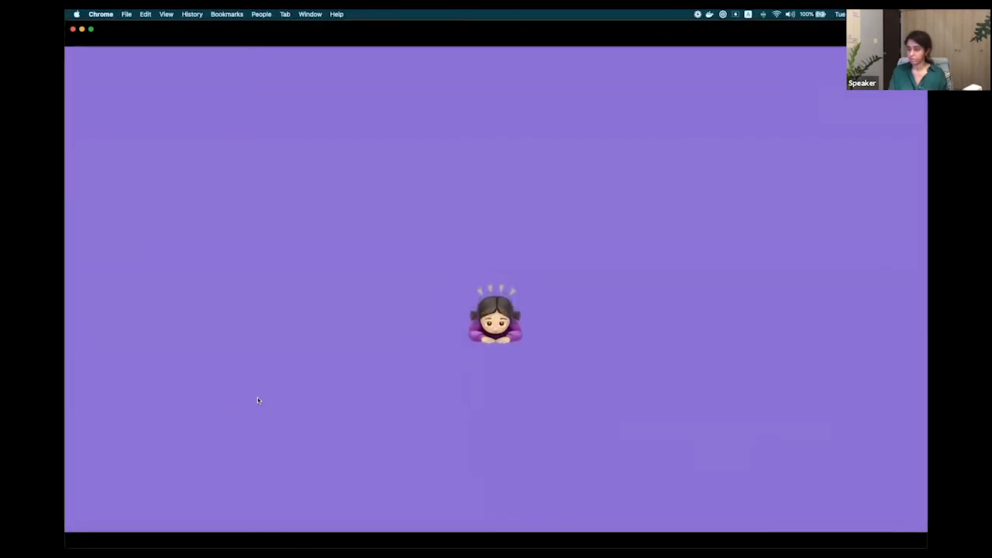
Restart full-screen presenting and step back past the John Romero quote to The new direction
{"action": "key", "text": "Escape"}
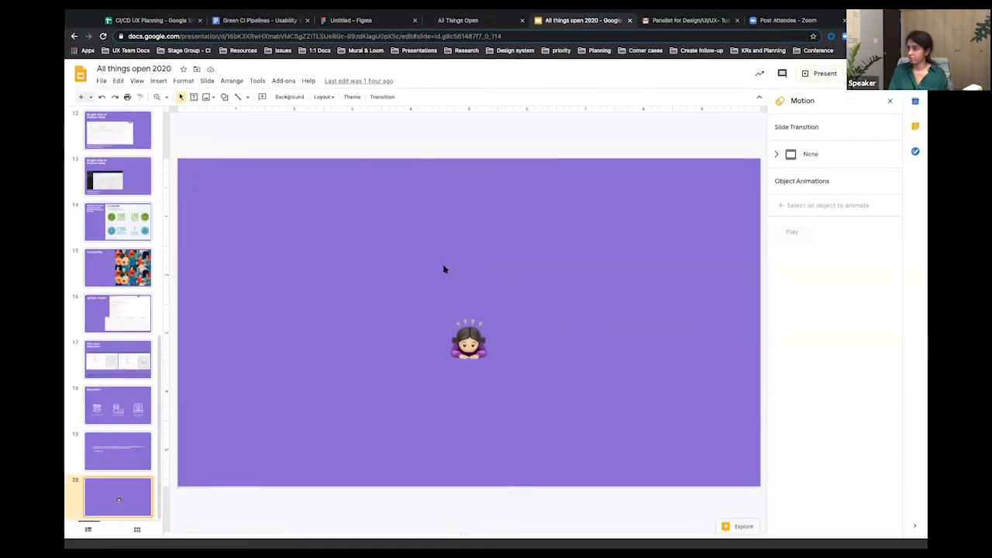
{"action": "left_click", "coordinate": [825, 73]}
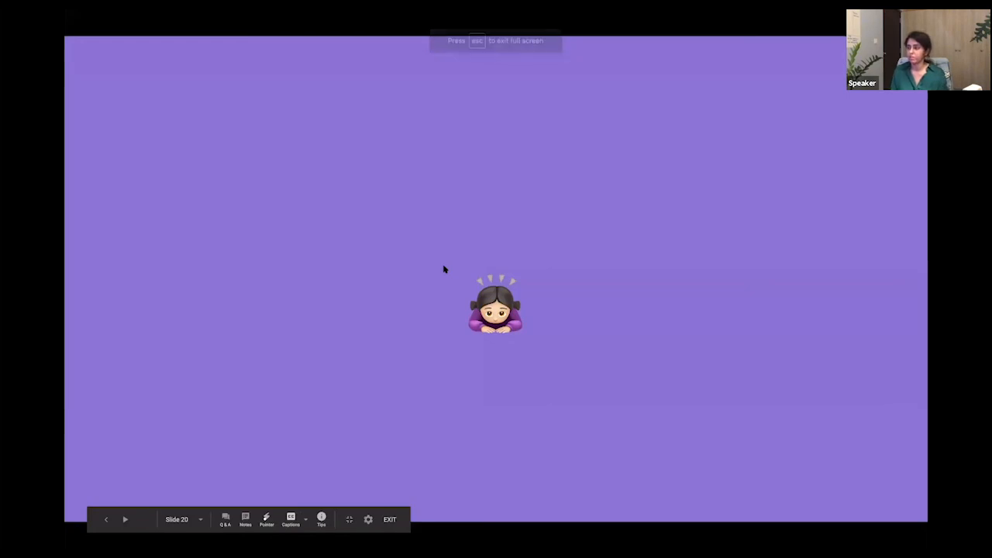
{"action": "left_click", "coordinate": [107, 519]}
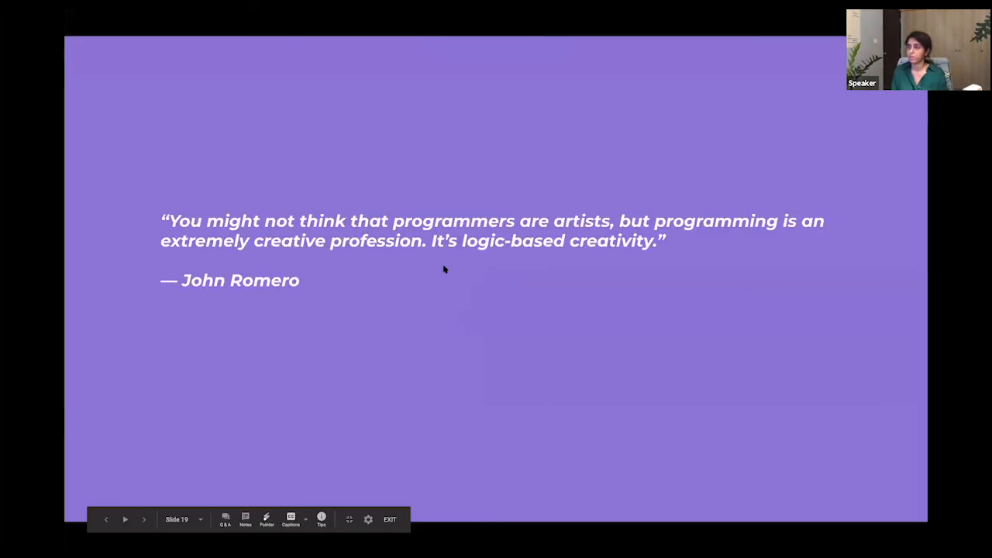
{"action": "left_click", "coordinate": [143, 519]}
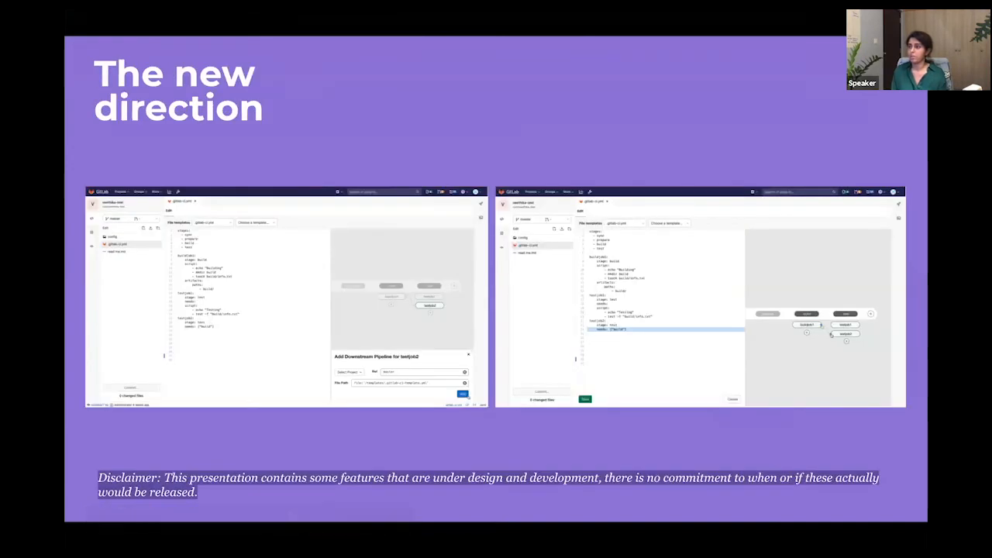